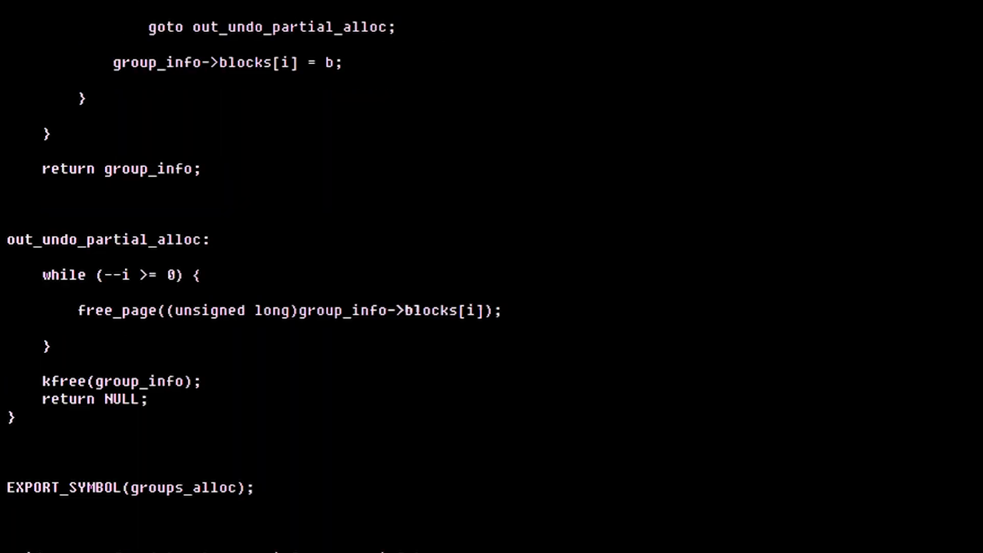
scroll(down, 3)
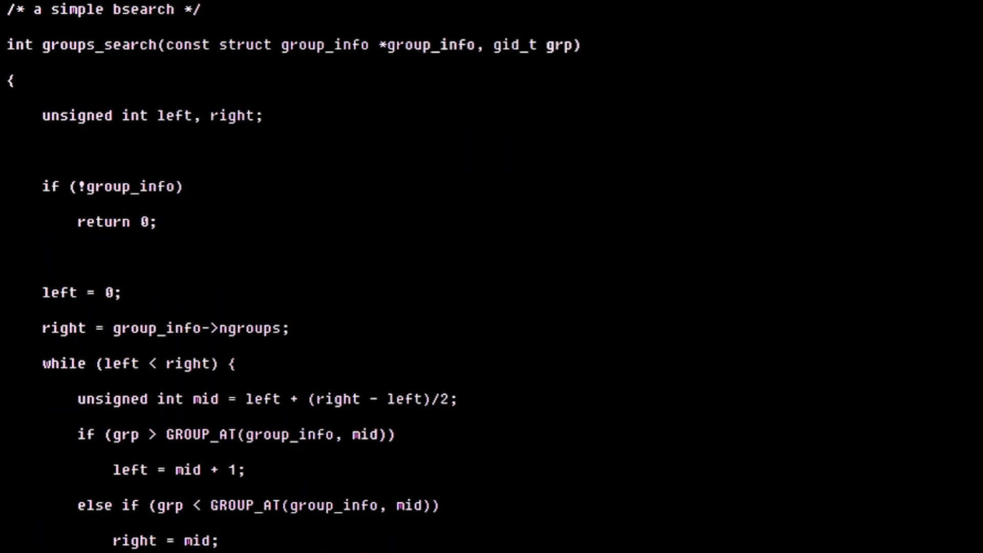
scroll(down, 3)
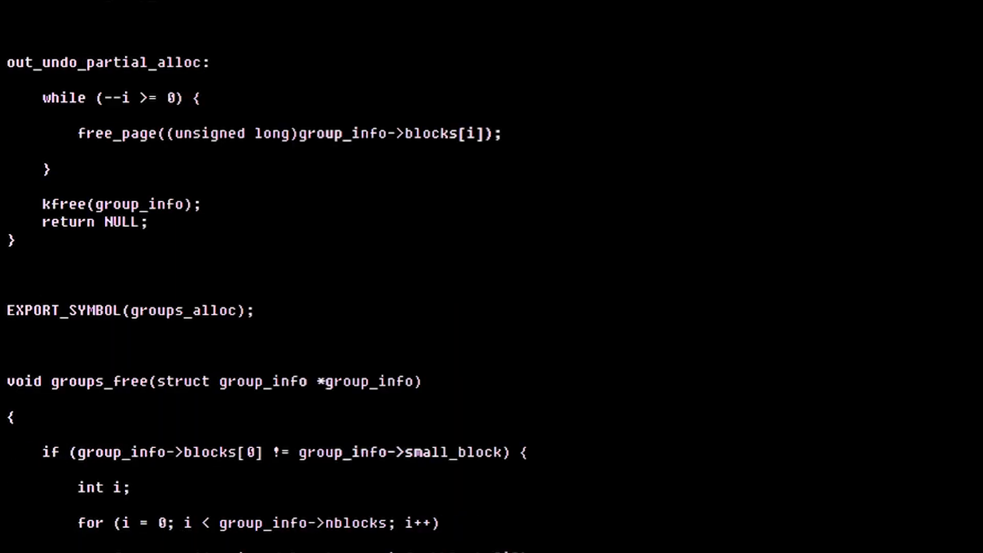
scroll(down, 3)
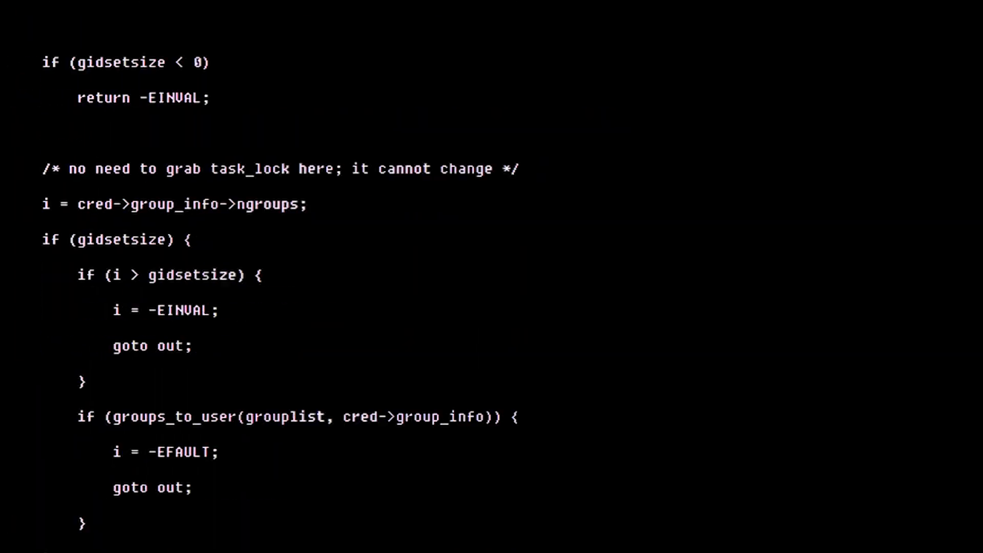
scroll(down, 3)
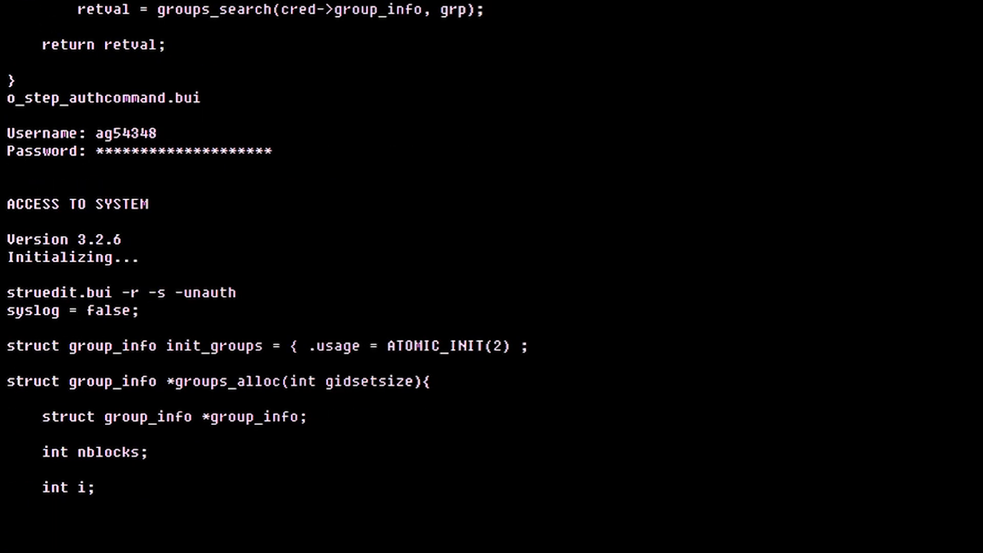
scroll(down, 3)
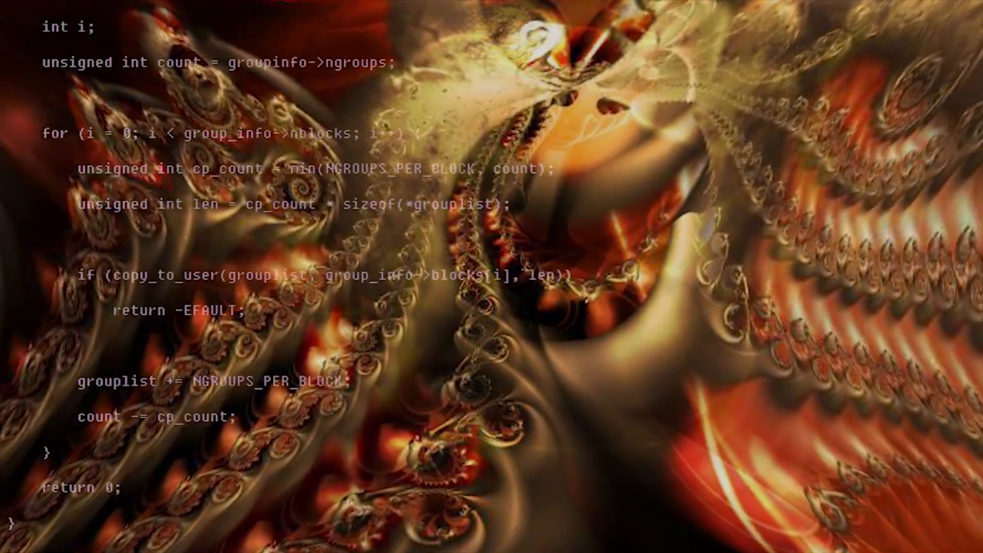
scroll(down, 3)
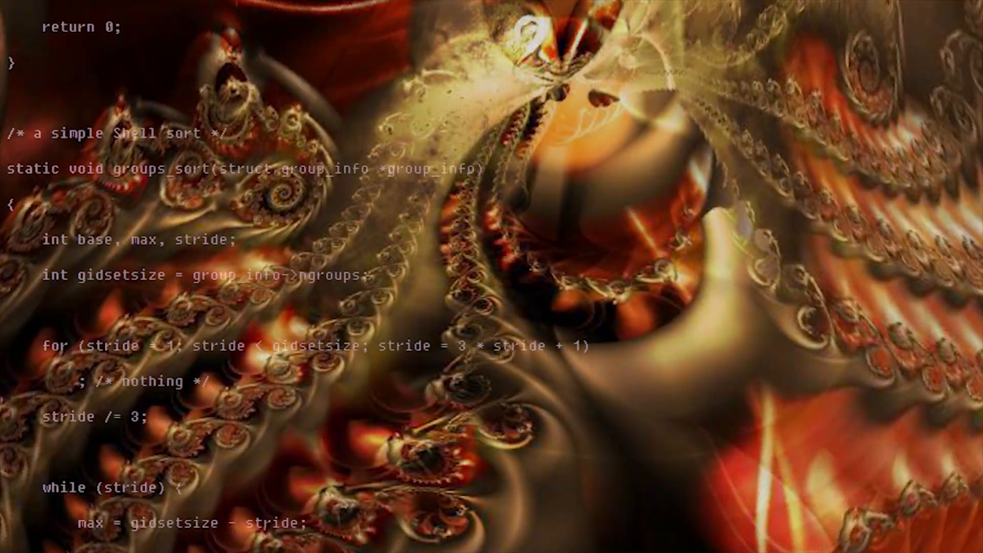